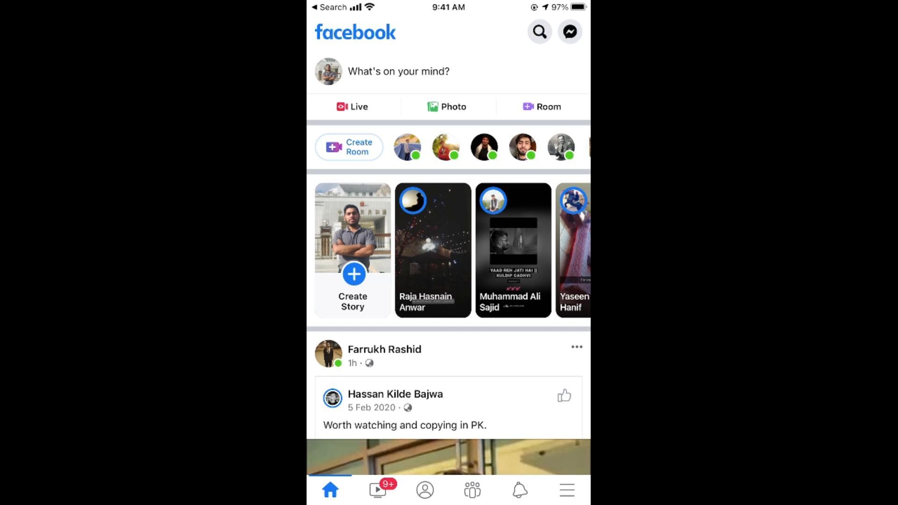
Step: Open the Facebook Menu listing profile, groups, memories and saved shortcuts
click(566, 489)
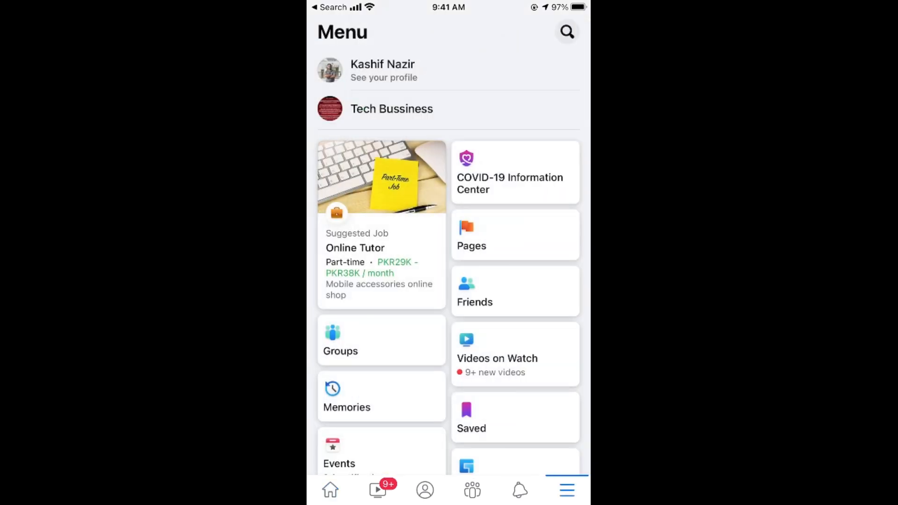
Step: Scroll down the Menu and log out of Facebook, confirming the logout
scroll(down, 3)
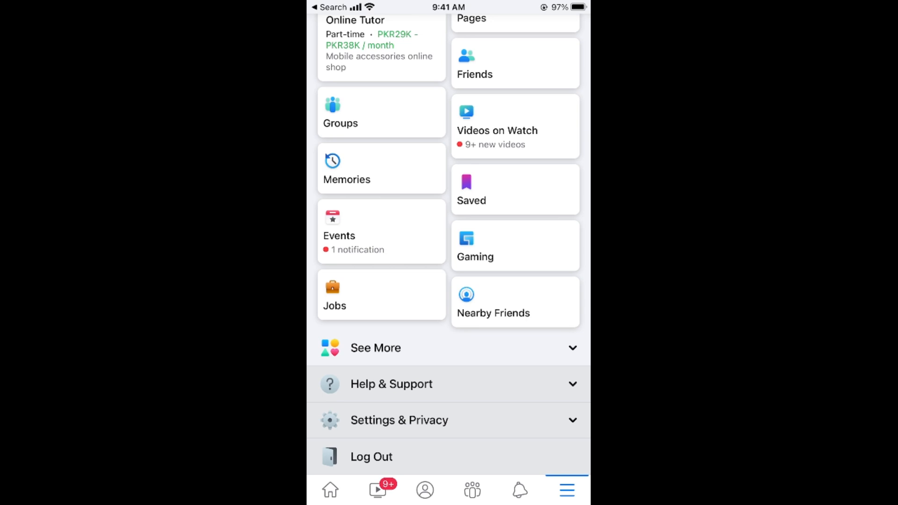
click(371, 457)
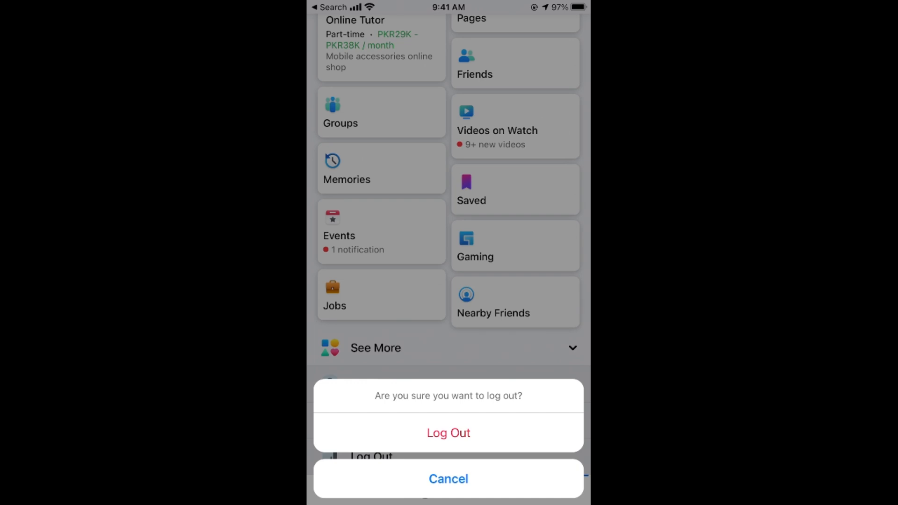
click(449, 432)
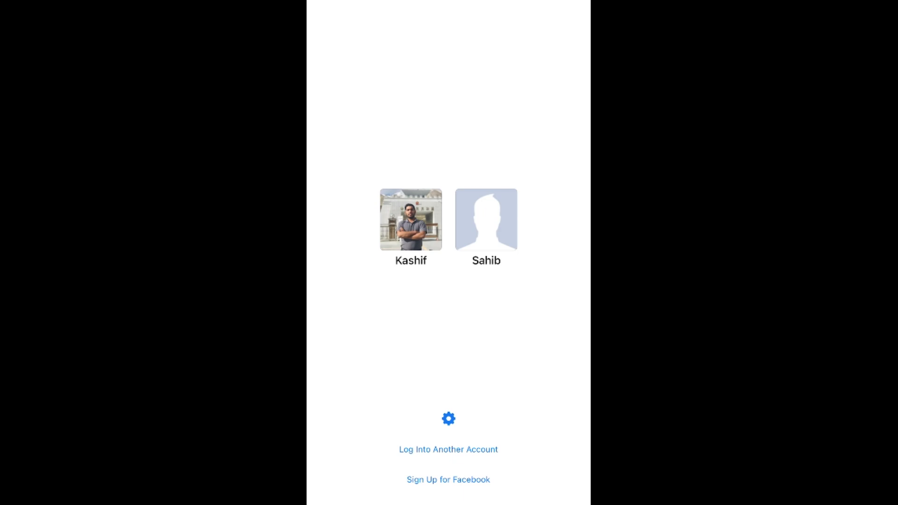
Step: Open login settings for the saved Kashif profile from the saved accounts list
click(448, 419)
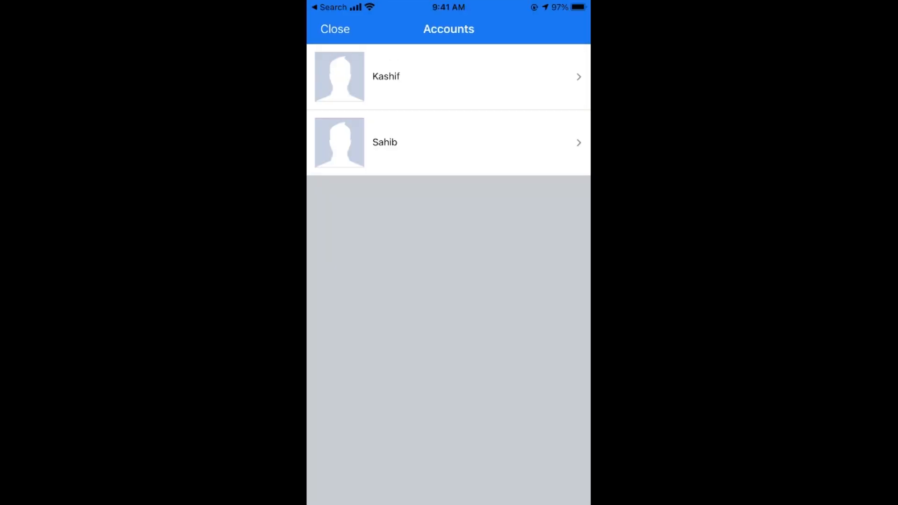
click(449, 77)
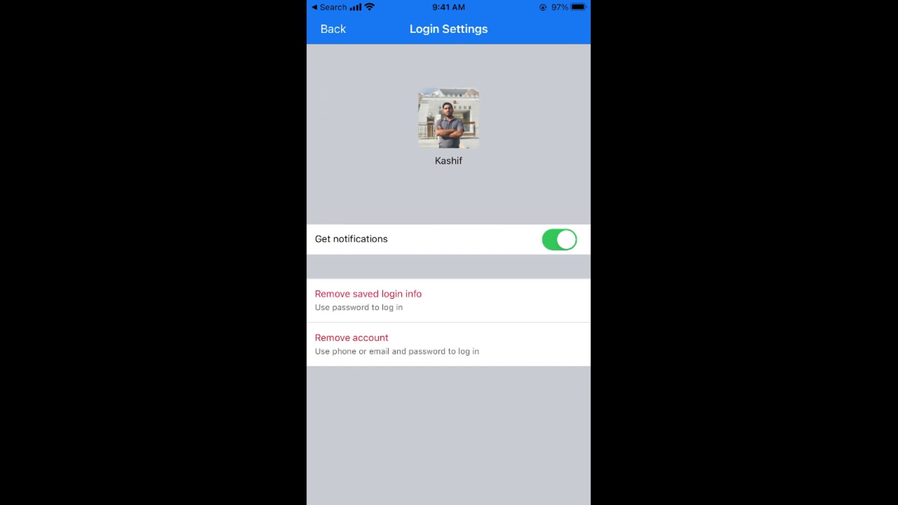